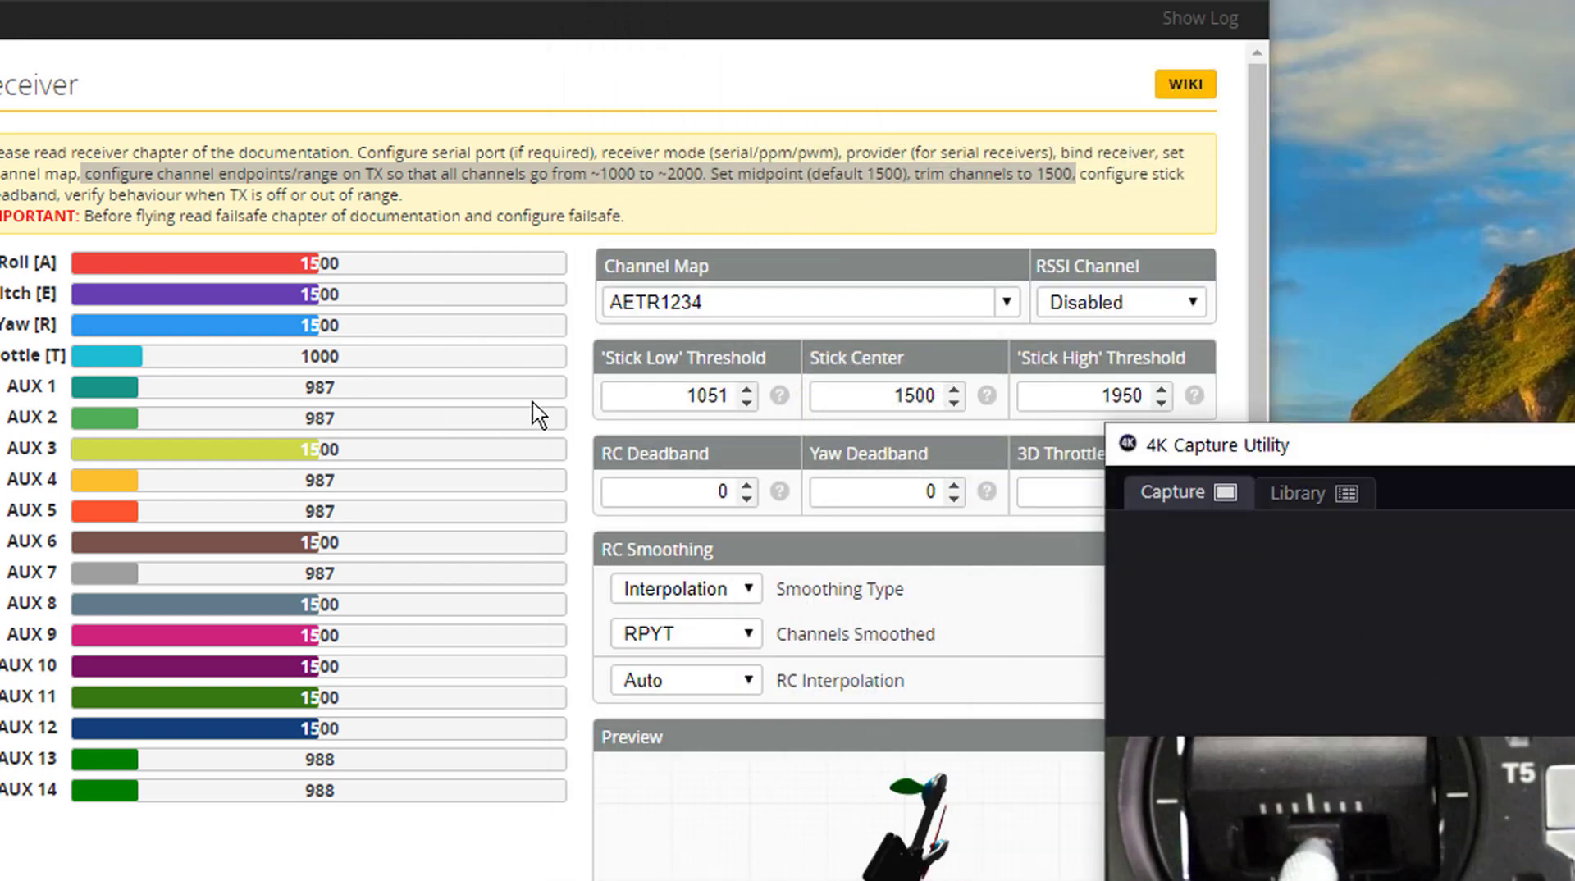
pyautogui.moveTo(722, 427)
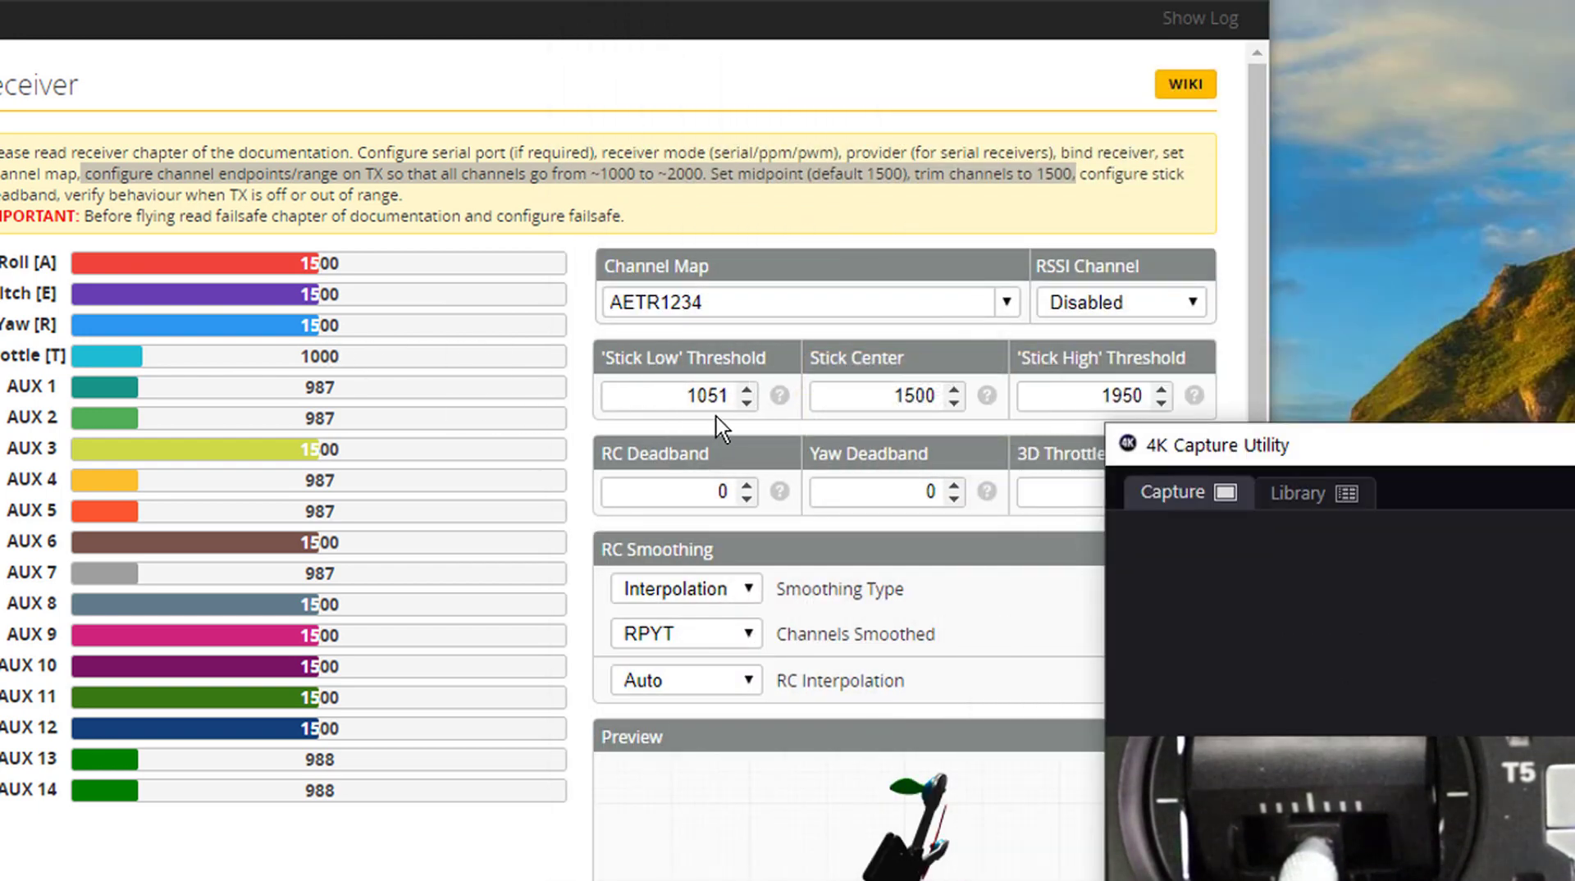
pyautogui.moveTo(780, 395)
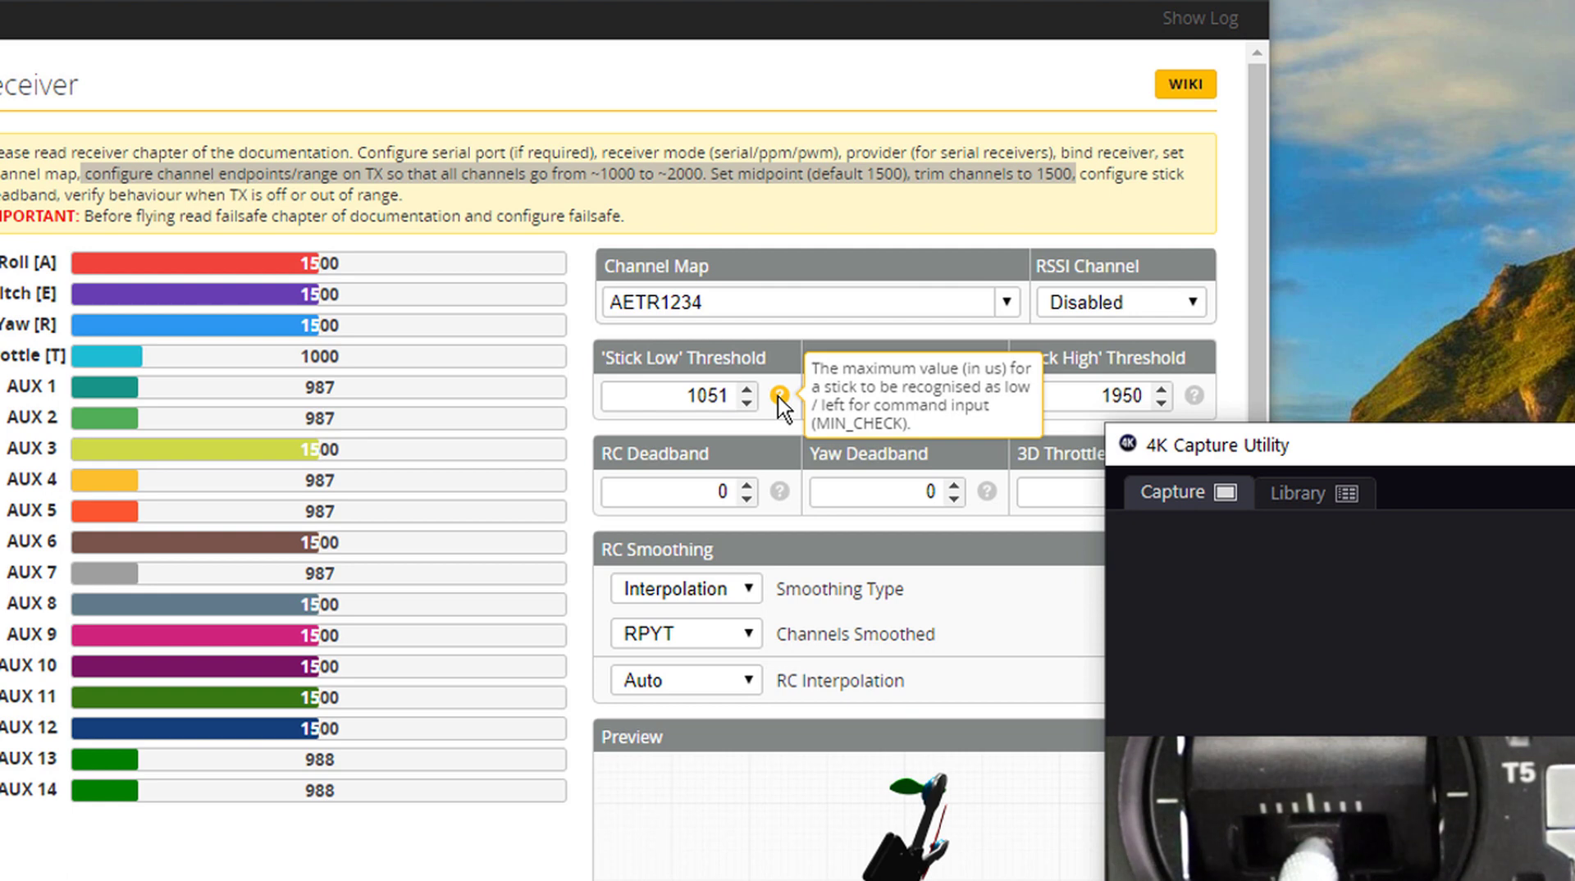